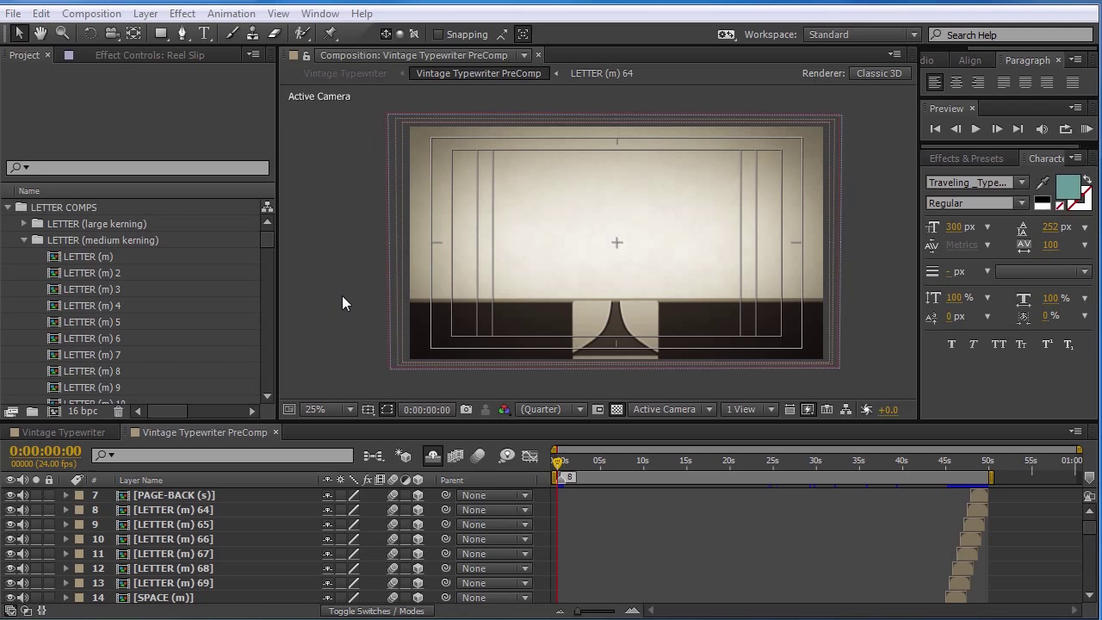
# - Scroll the PreComp layer list while removing the letter, space and page-back layers
pyautogui.scroll(-3)
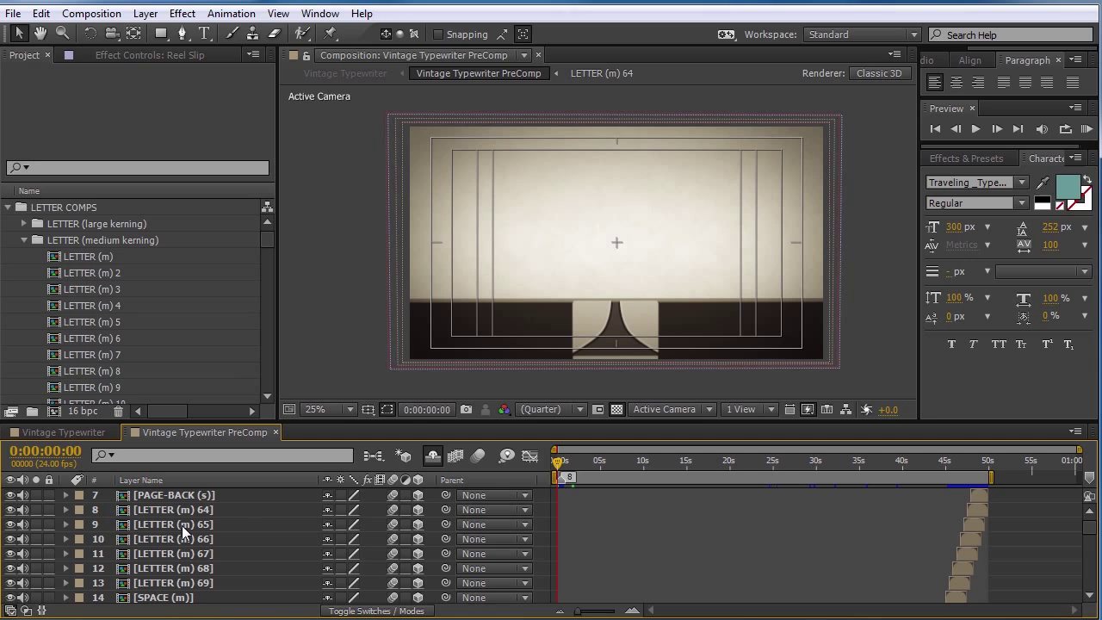
pyautogui.scroll(-3)
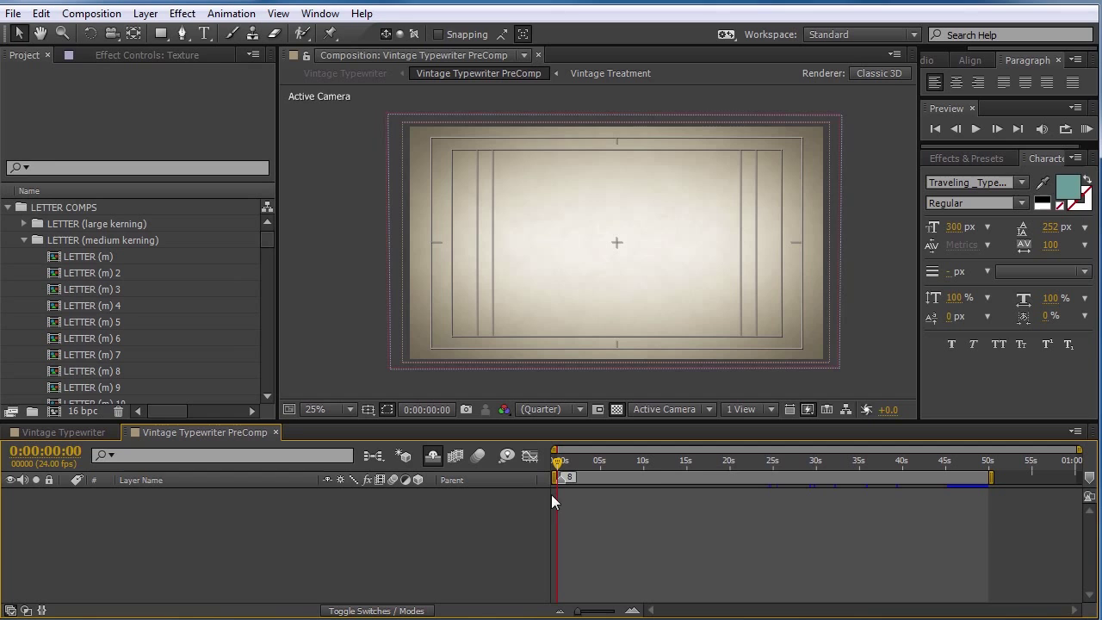
# - Set time just past the start and bring LETTER (m) from medium kerning into the PreComp
pyautogui.click(975, 128)
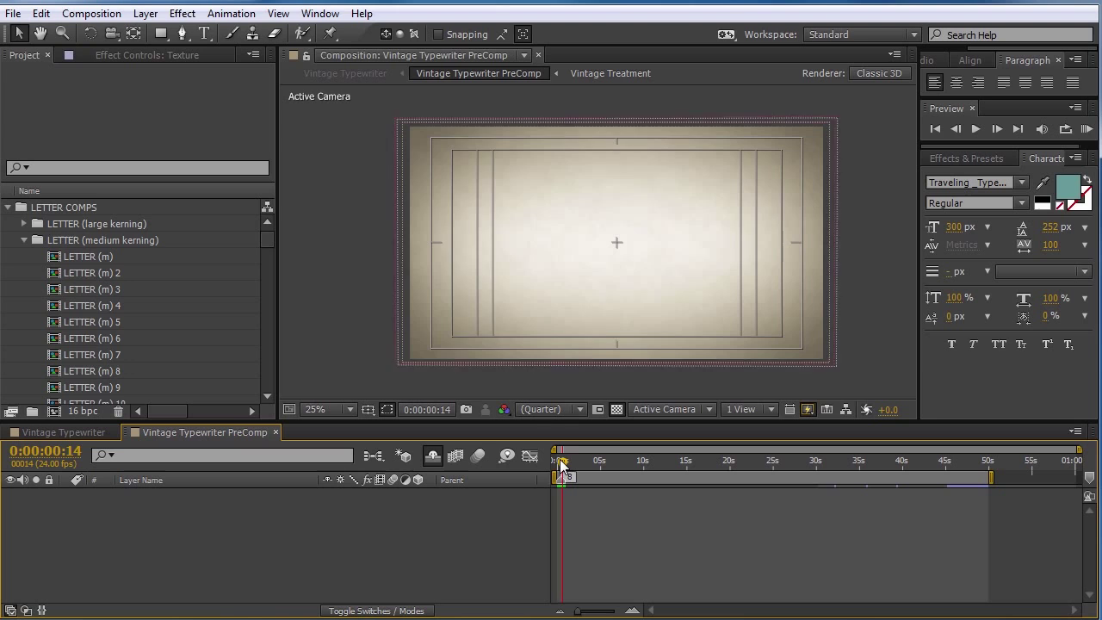
pyautogui.click(97, 273)
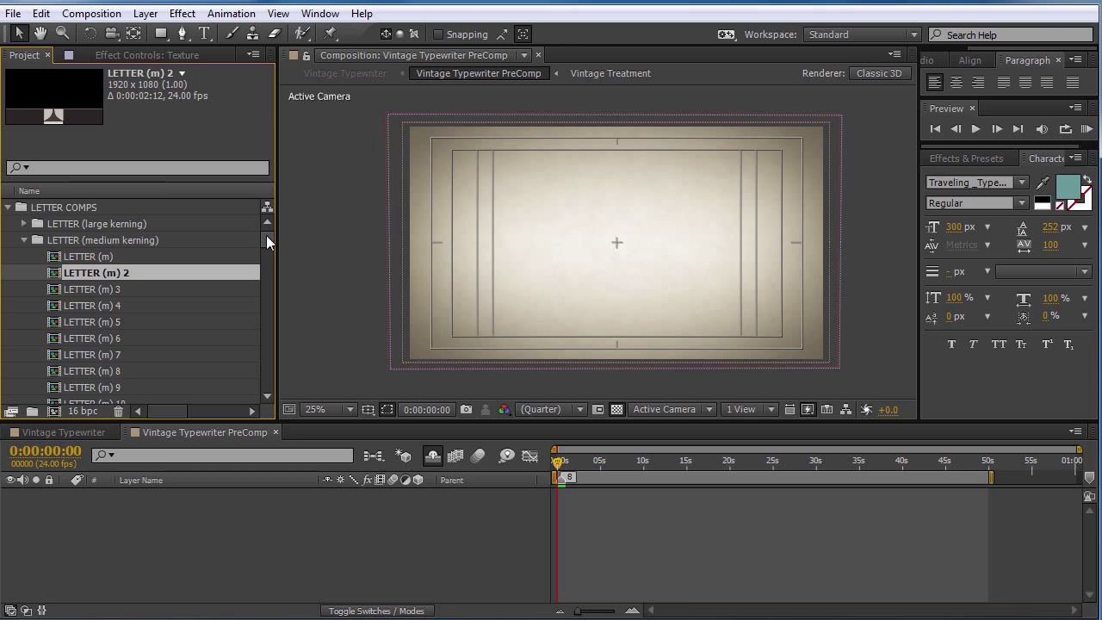
pyautogui.scroll(-3)
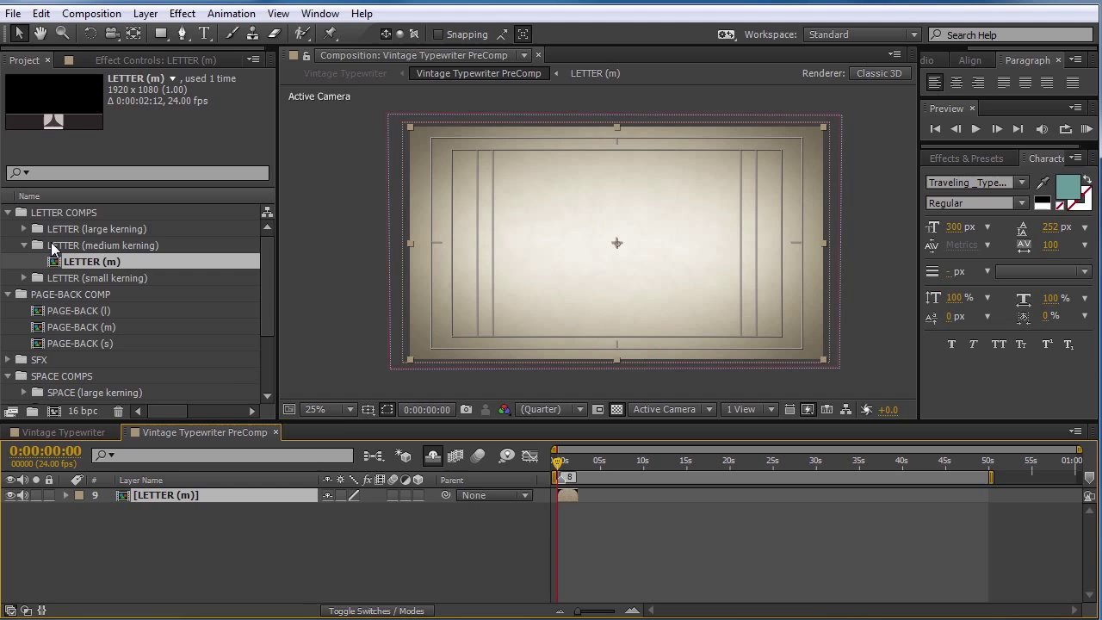
# - Expand the large kerning folder and place LETTER (l) and LETTER (s) below LETTER (m)
pyautogui.click(86, 245)
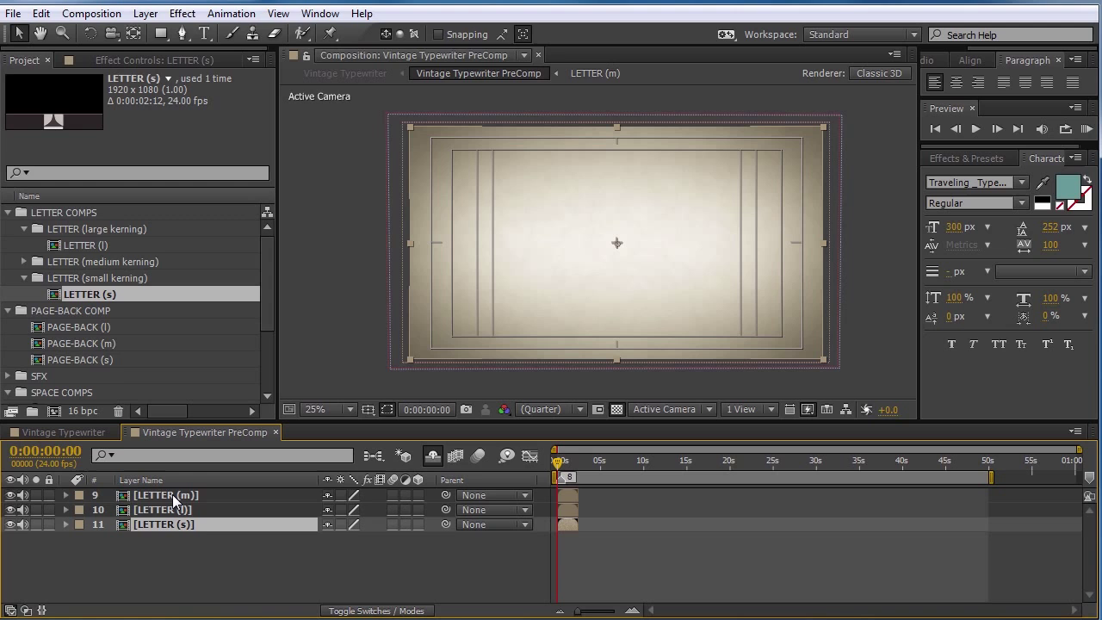
pyautogui.moveTo(174, 507)
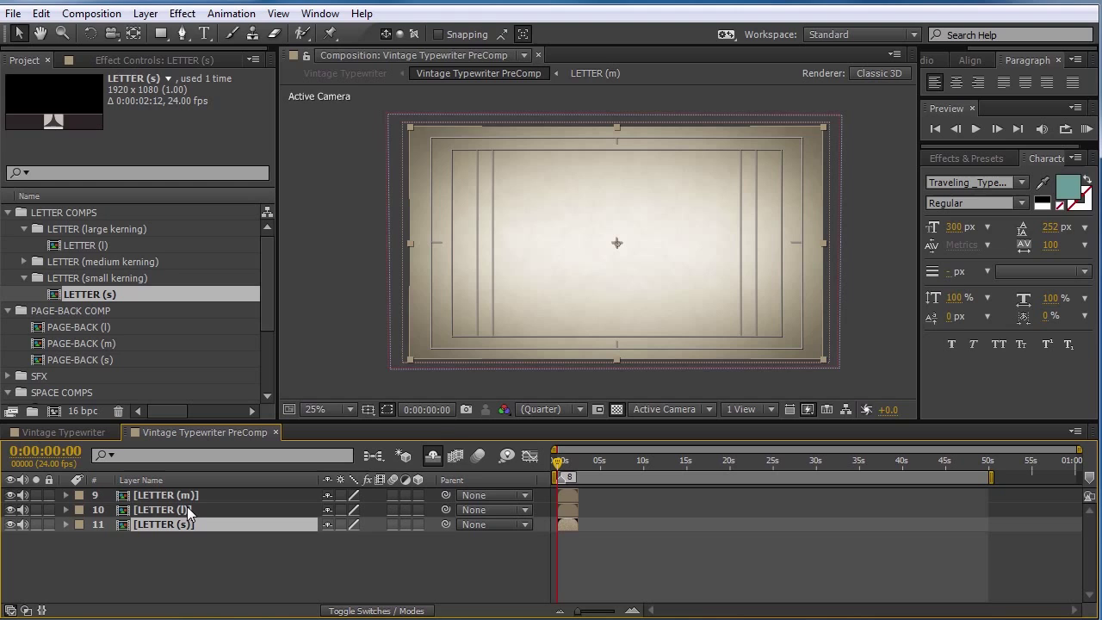
pyautogui.moveTo(1025, 244)
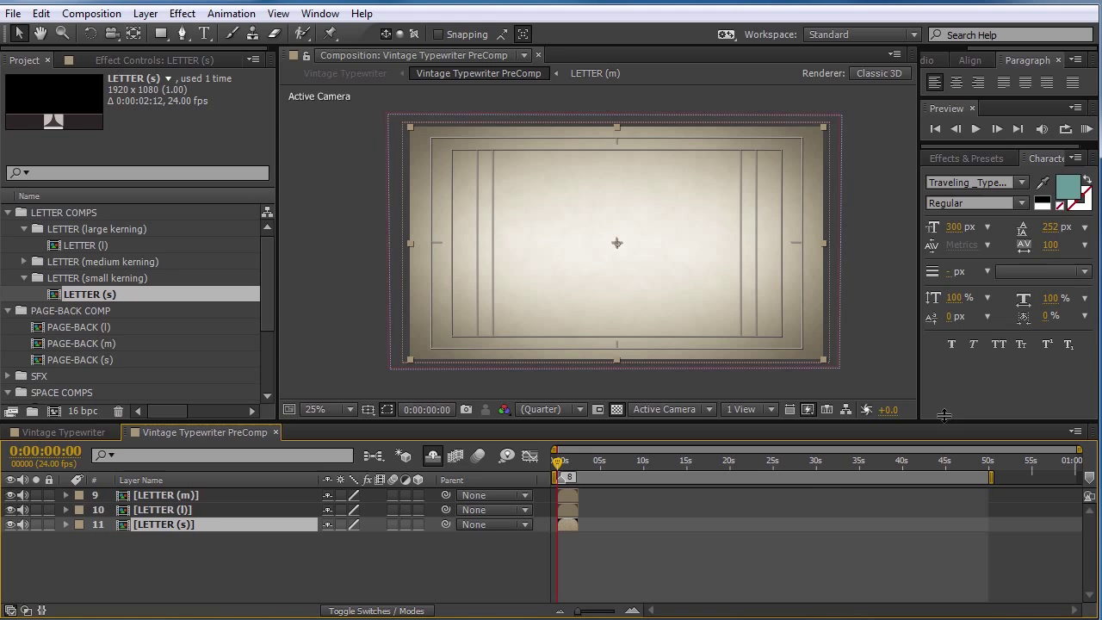
pyautogui.click(162, 510)
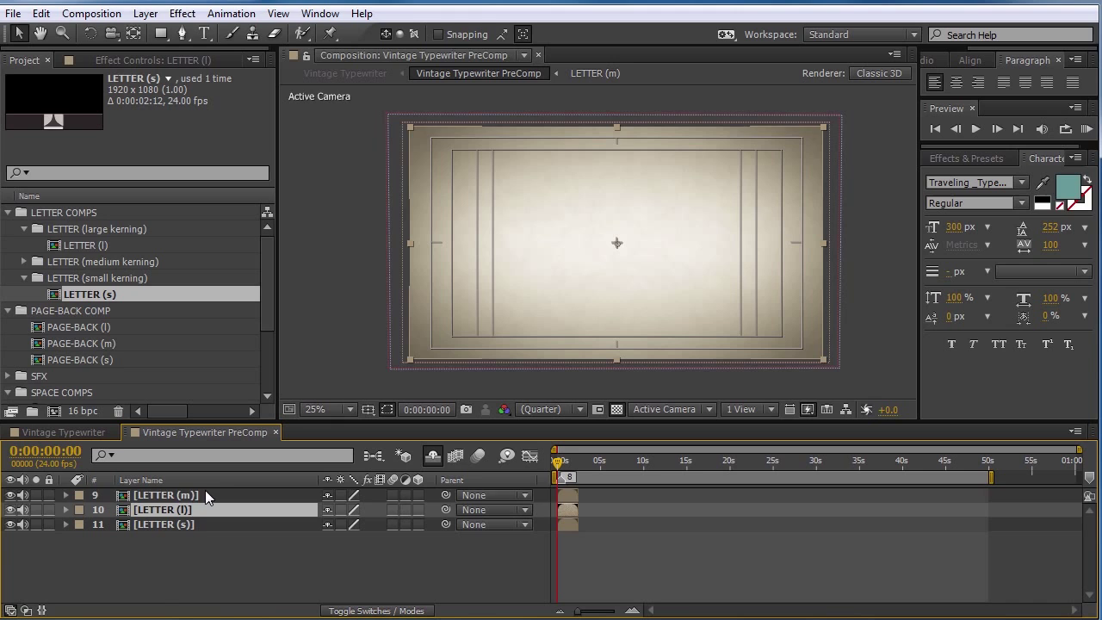
pyautogui.doubleClick(166, 496)
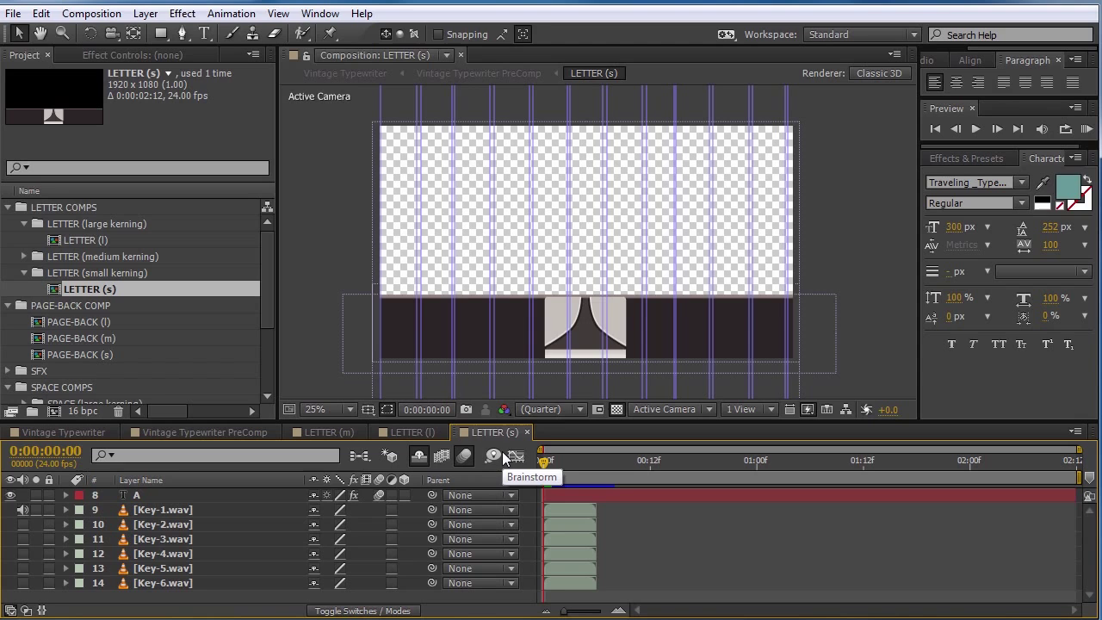
pyautogui.click(410, 432)
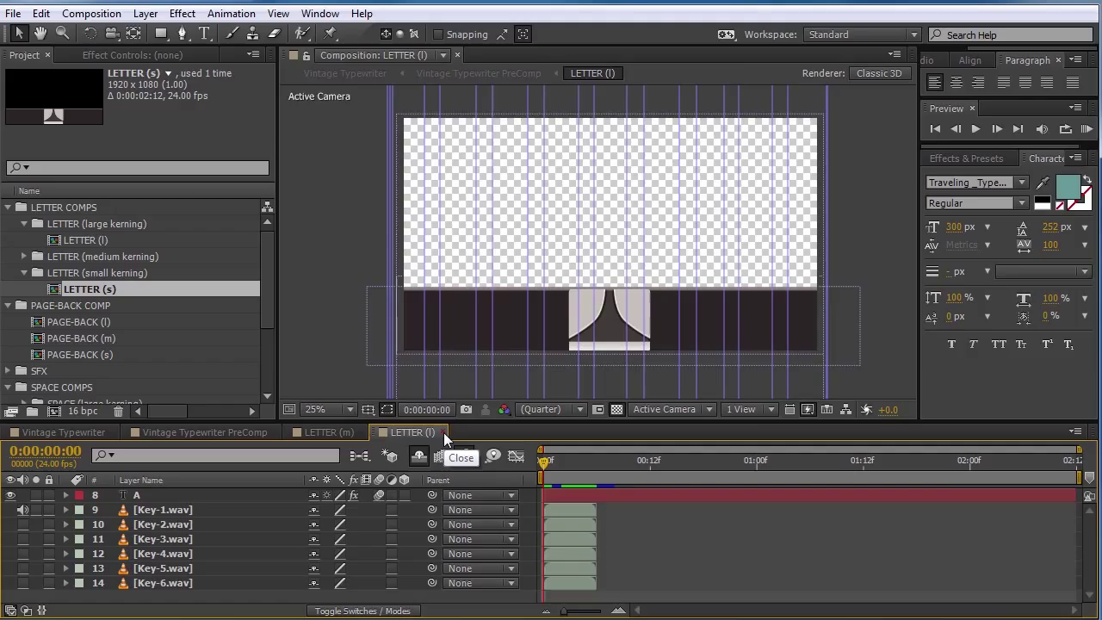
pyautogui.click(324, 432)
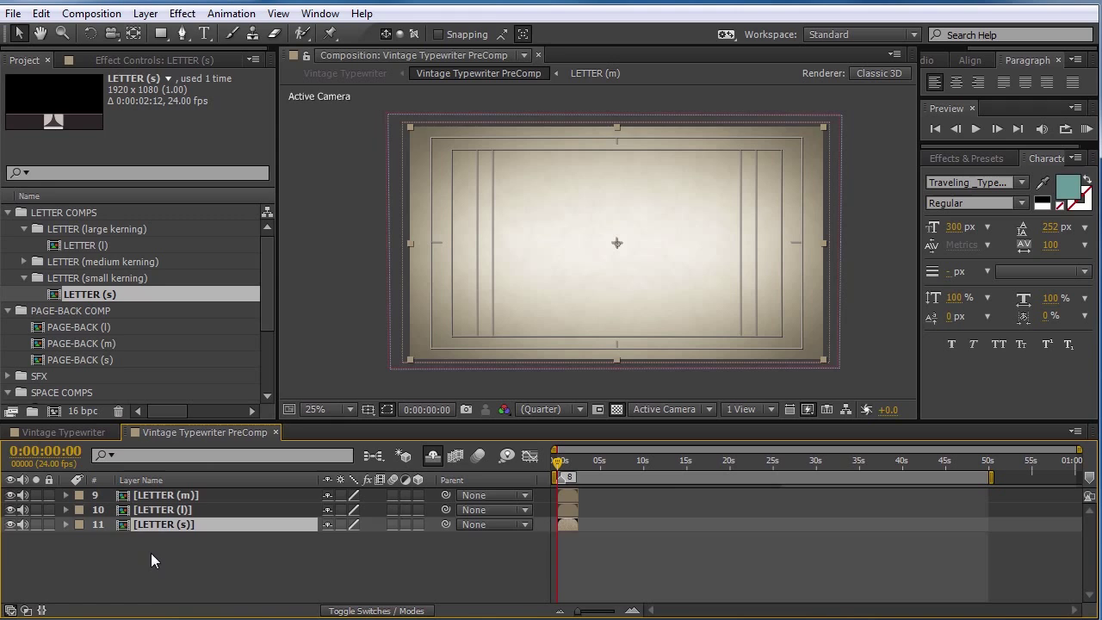
# - Remove LETTER (l) and (s) and unshy all camera, effect, paper and texture layers
pyautogui.click(163, 524)
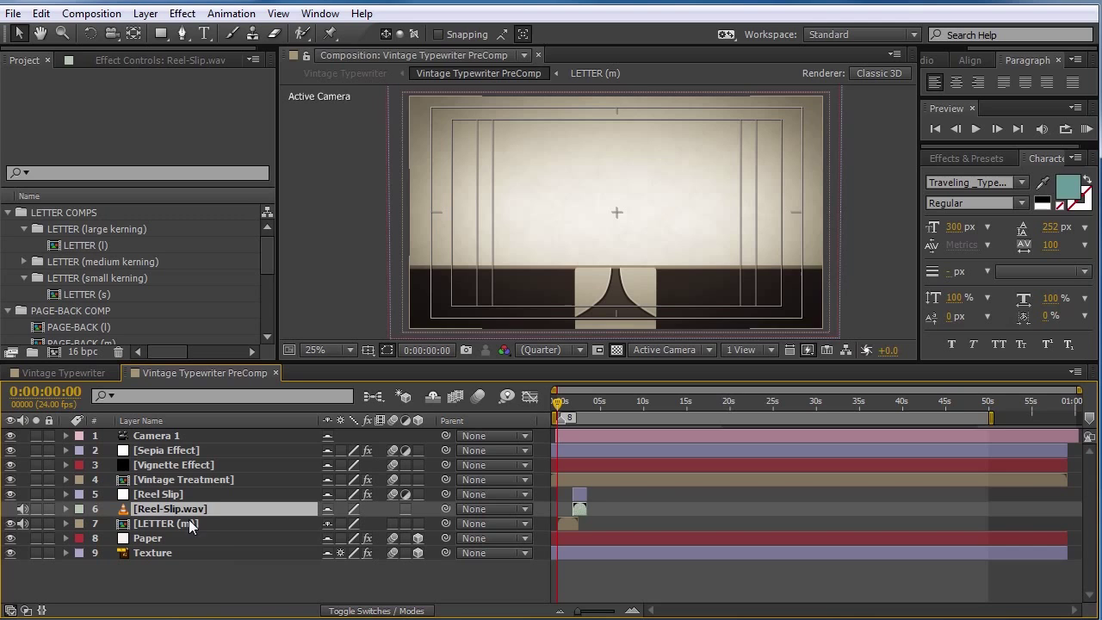
# - Hide shy layers and enter the LETTER (m) comp with its T text and key sound layers
pyautogui.click(433, 397)
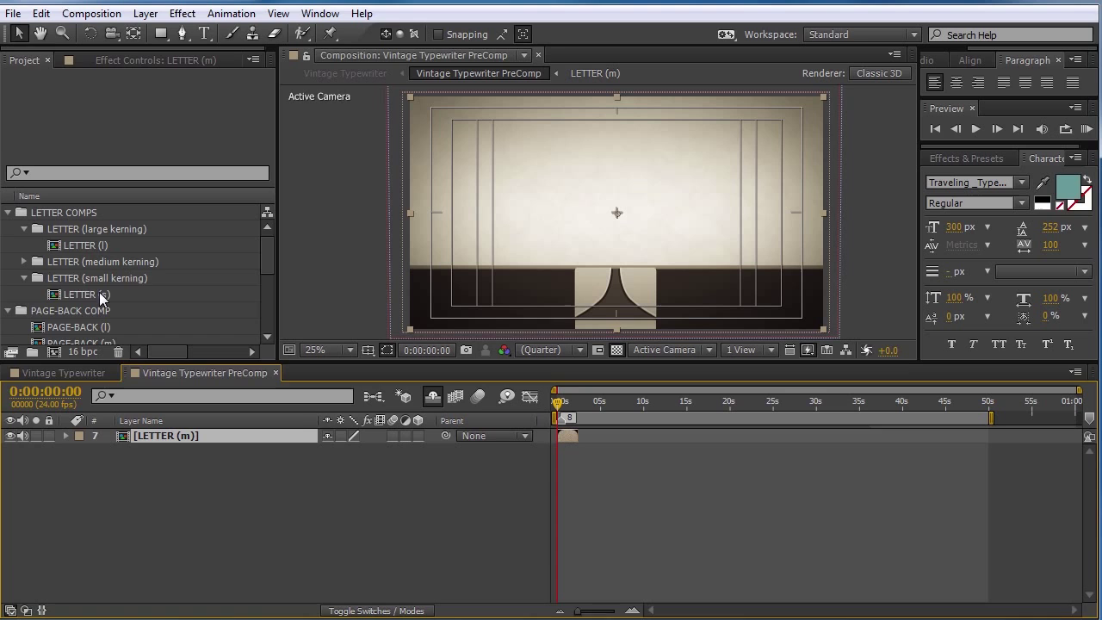
pyautogui.click(80, 293)
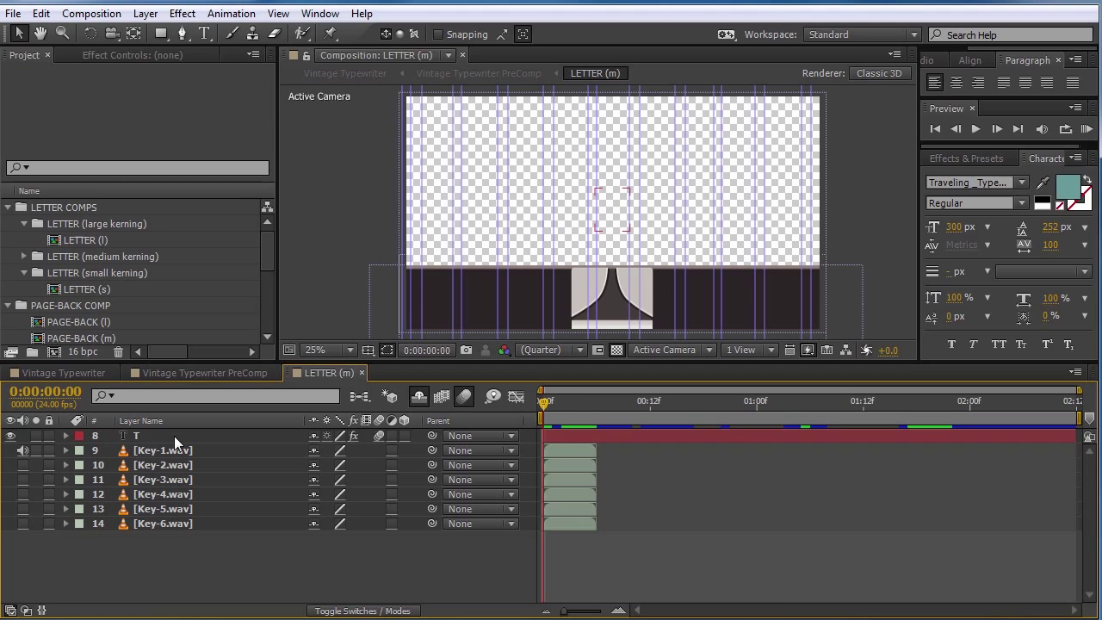
pyautogui.click(135, 434)
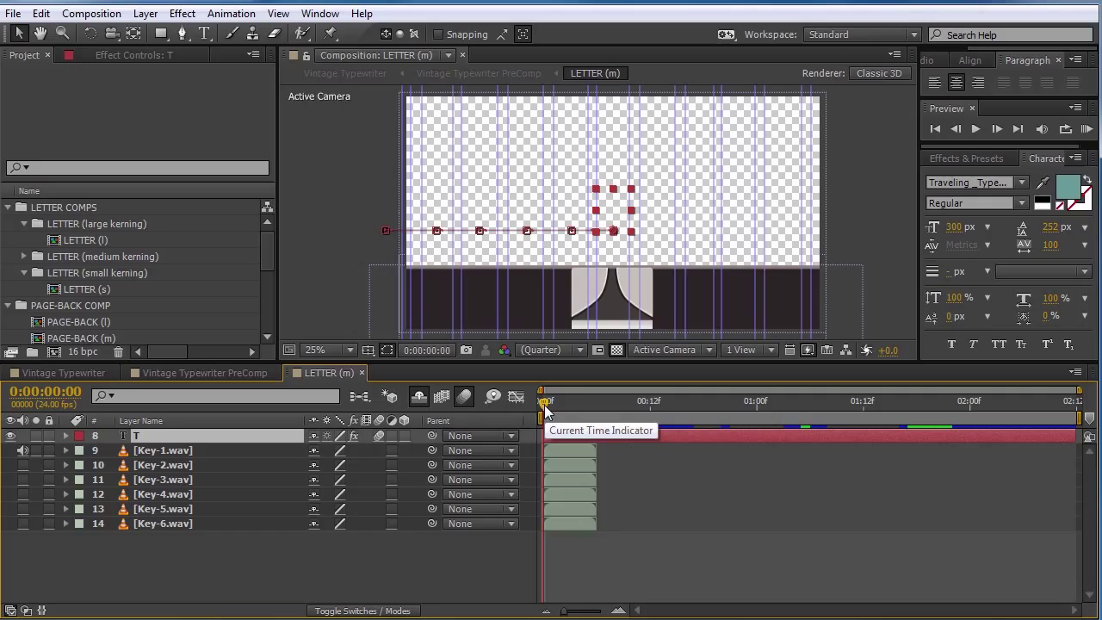
pyautogui.moveTo(544, 400); pyautogui.dragTo(631, 400)
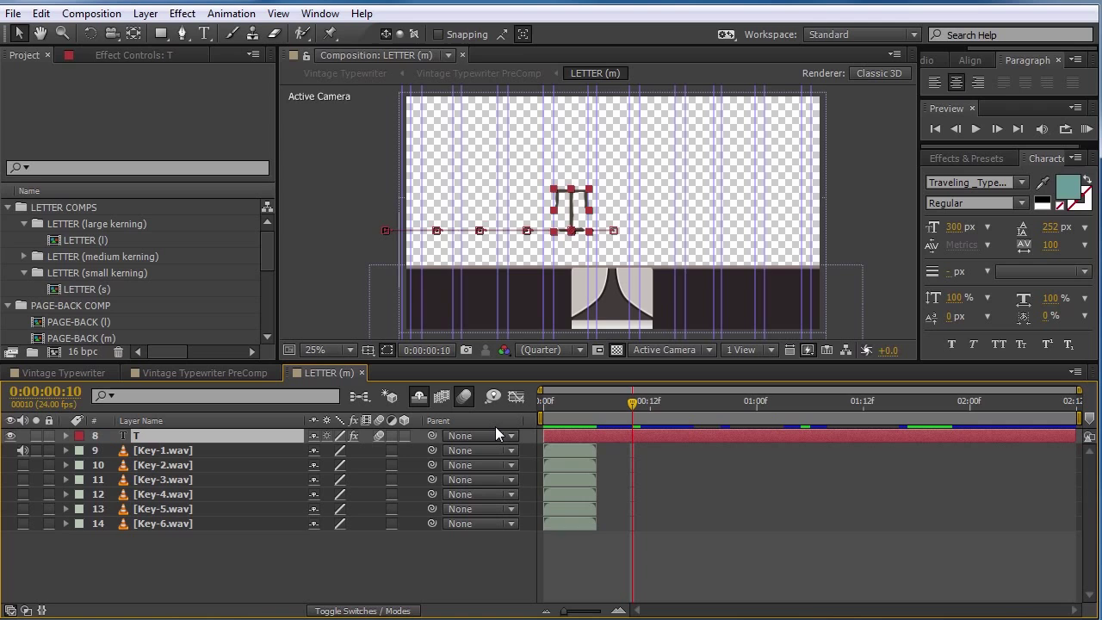
pyautogui.moveTo(570, 212)
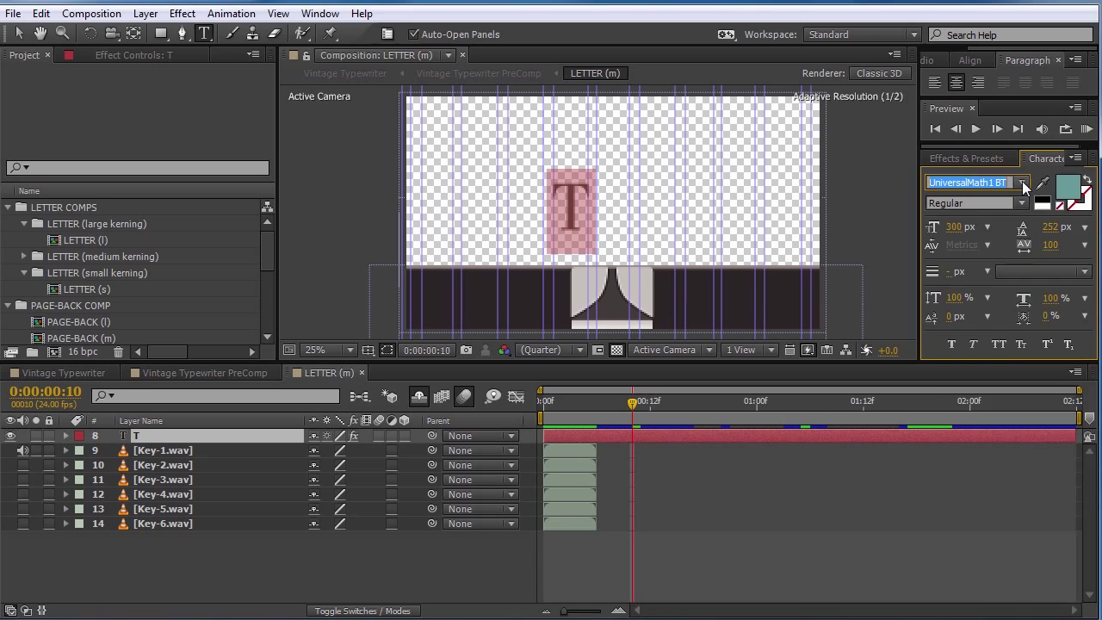
pyautogui.click(1022, 183)
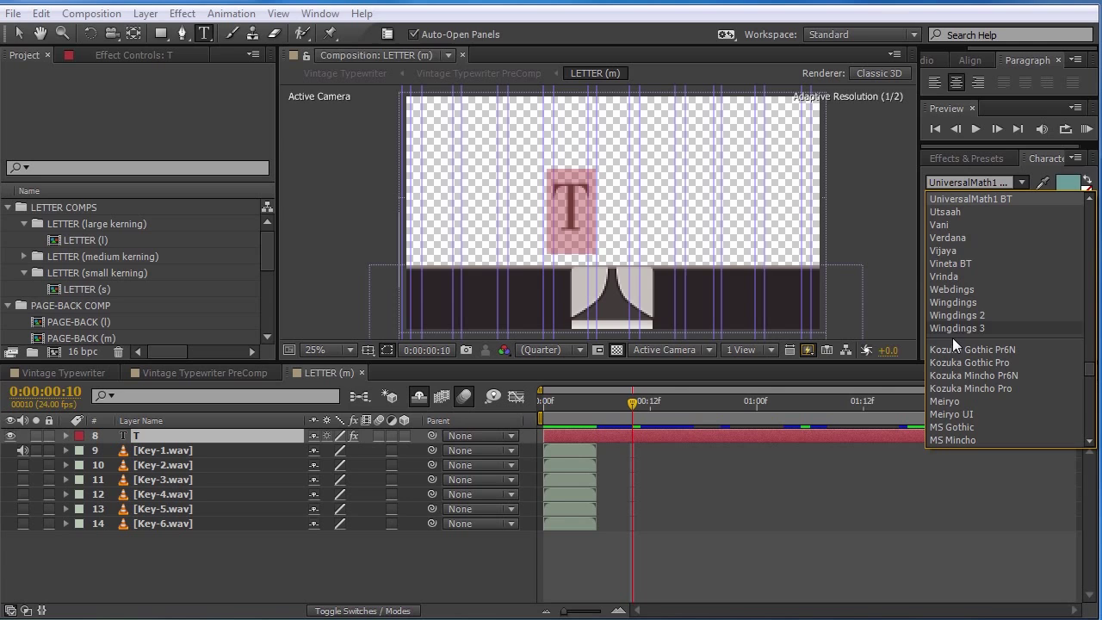
pyautogui.click(958, 313)
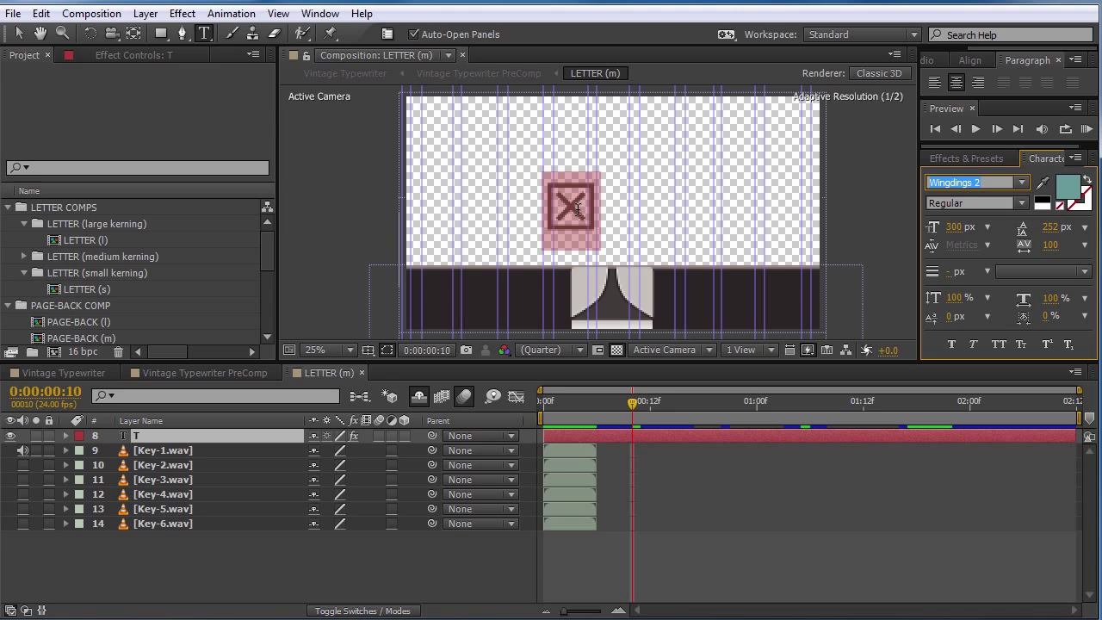
pyautogui.moveTo(592, 214)
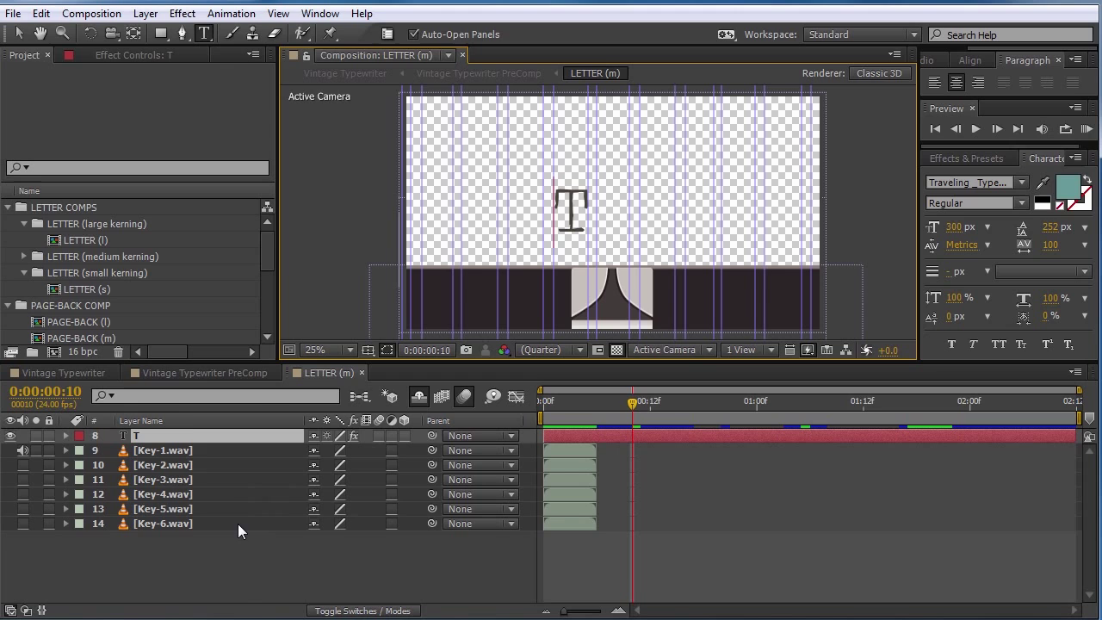
pyautogui.moveTo(311, 360)
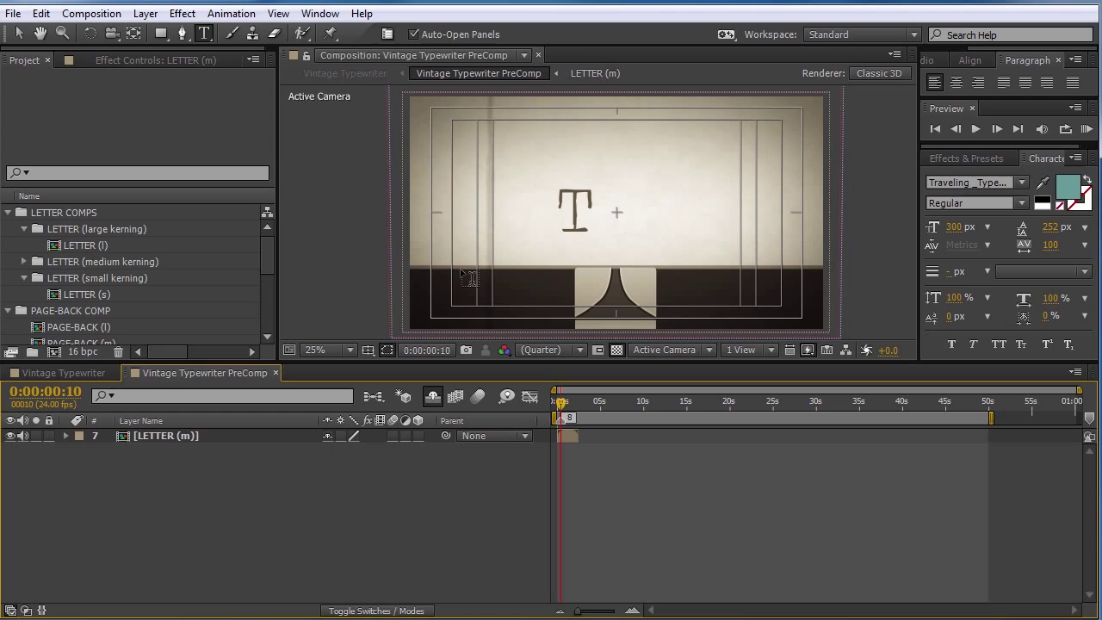
pyautogui.moveTo(560, 210)
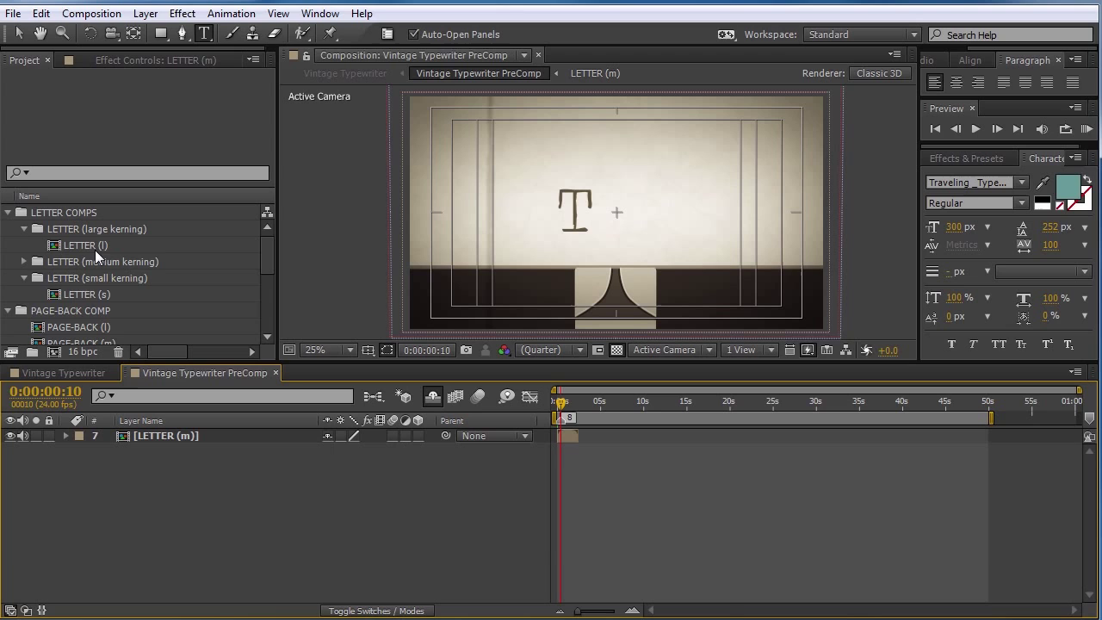
# - Select LETTER (m) in the medium kerning folder to duplicate it up to LETTER (m) 17
pyautogui.click(24, 244)
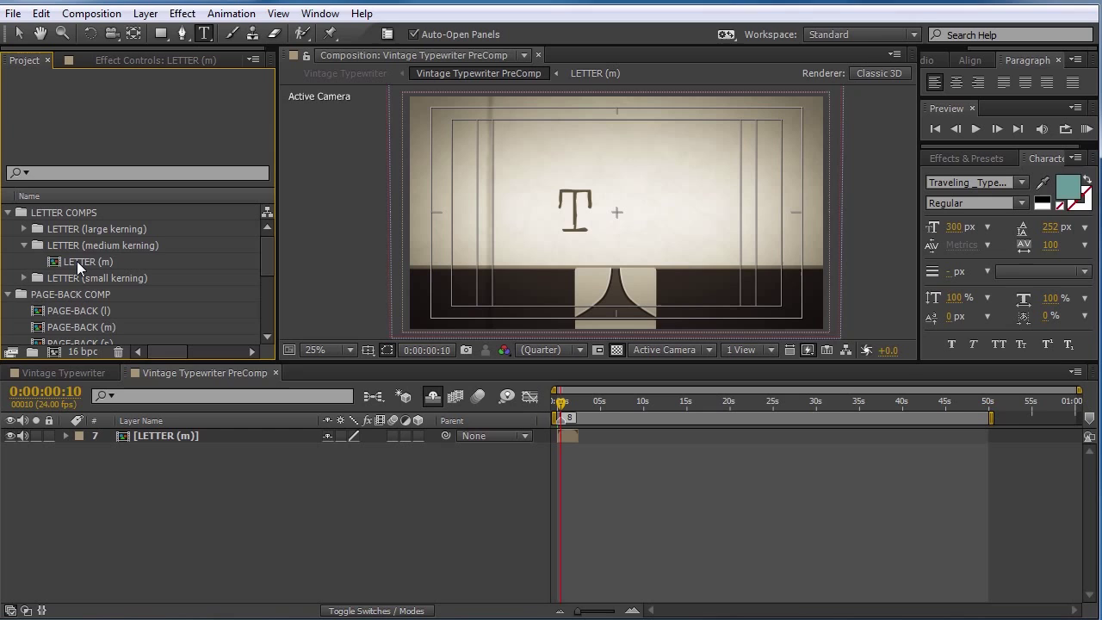
pyautogui.click(86, 262)
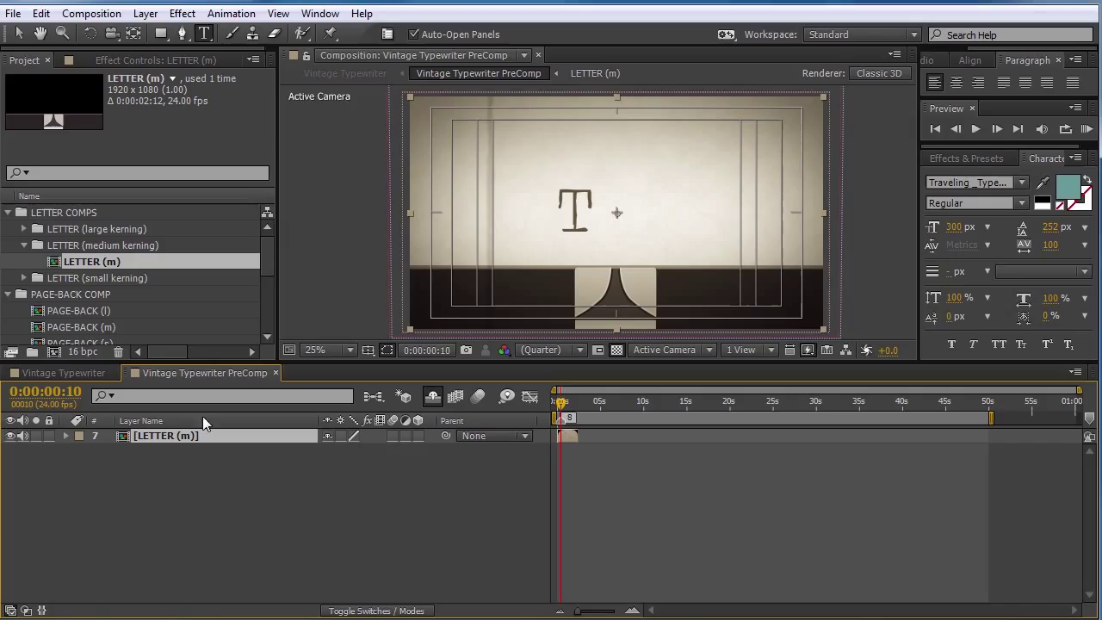
pyautogui.moveTo(173, 335)
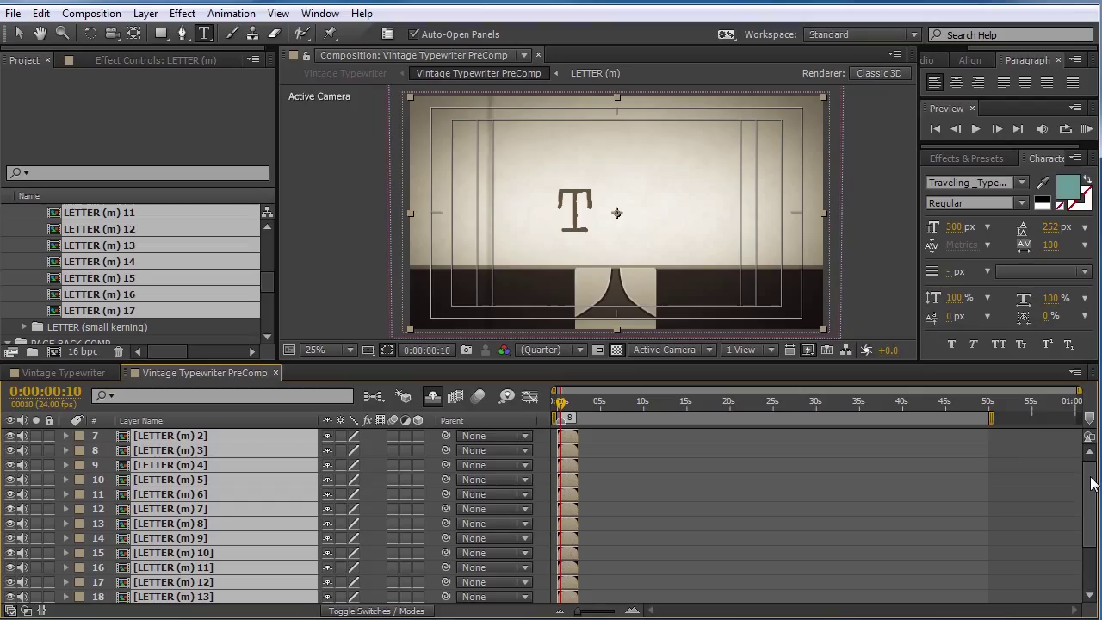
pyautogui.moveTo(836, 541)
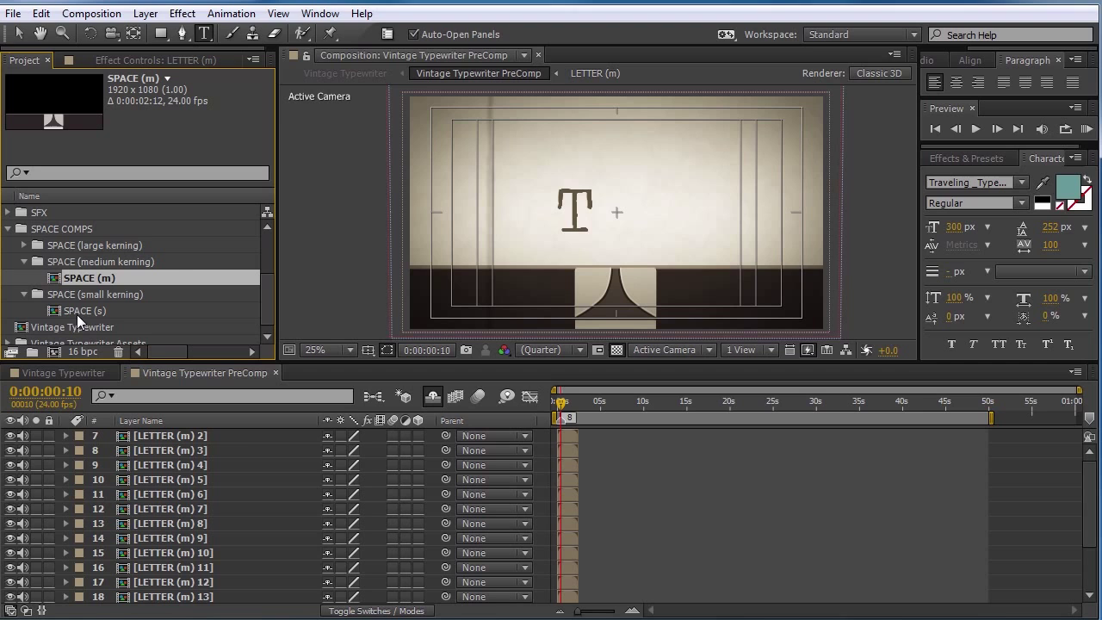
# - Place SPACE (m) at two points among the LETTER (m) duplicates for word gaps
pyautogui.scroll(-3)
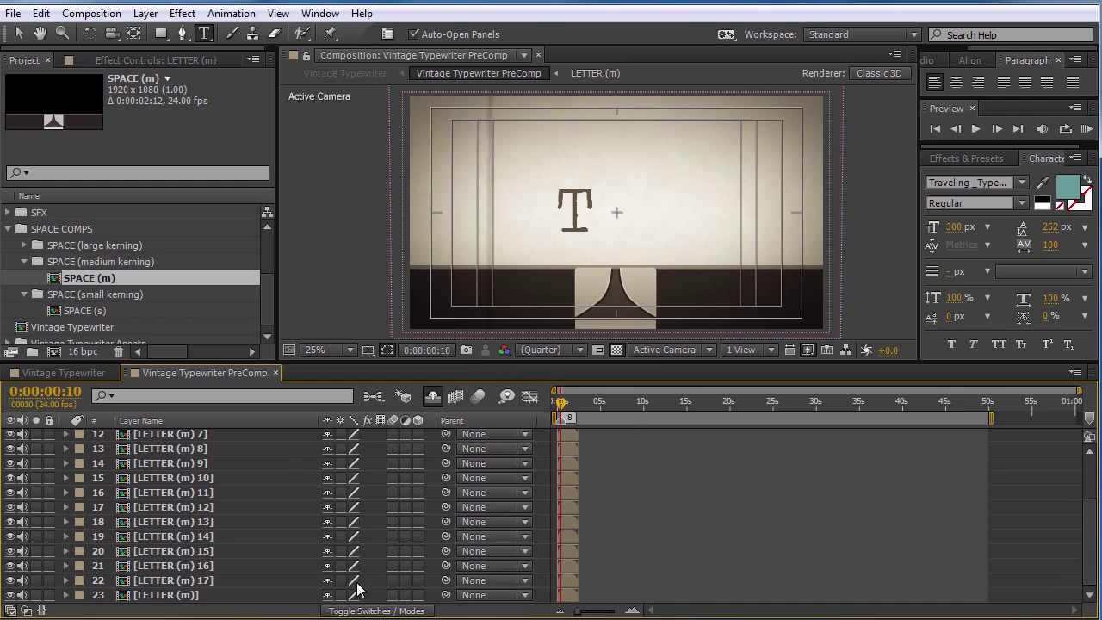
pyautogui.click(173, 565)
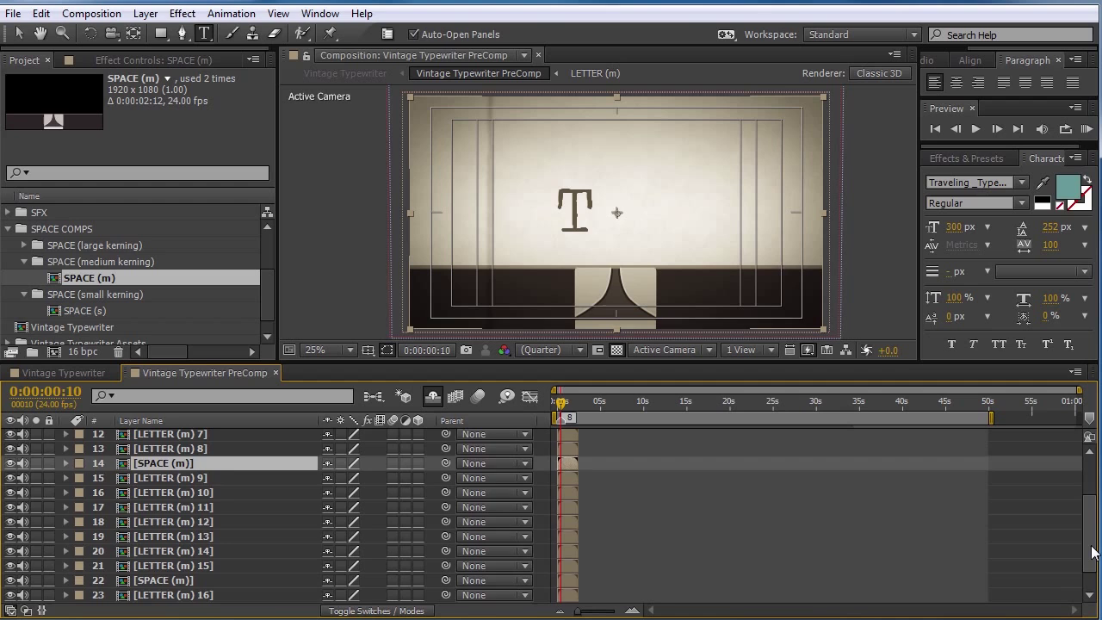
pyautogui.scroll(-3)
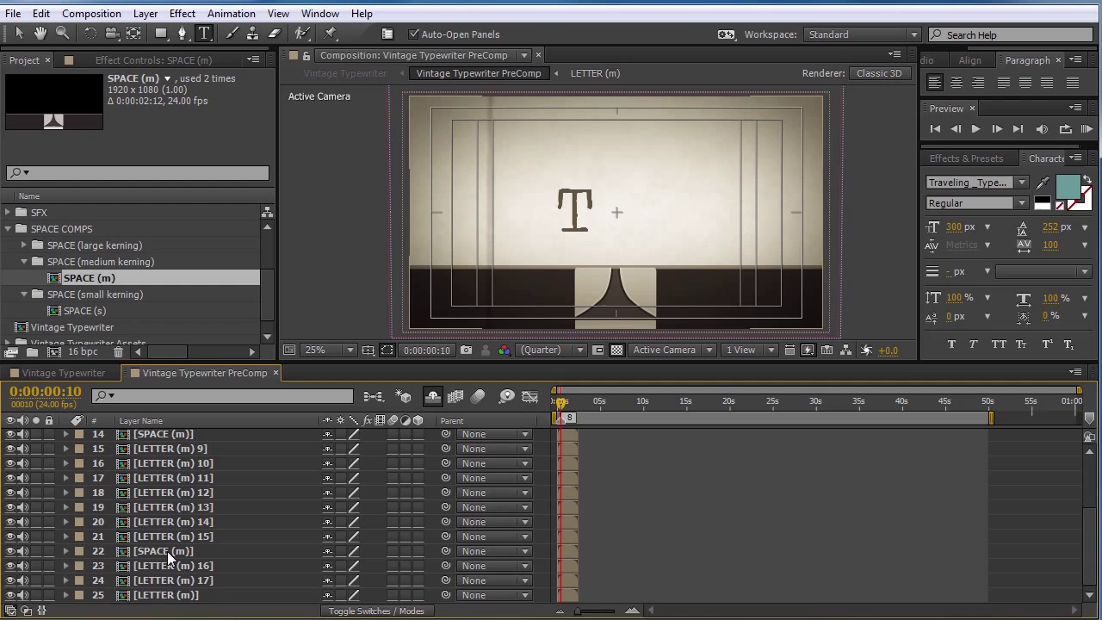
# - Inspect LETTER (m) 17 with its letter and key-strike sounds, then close it
pyautogui.doubleClick(172, 578)
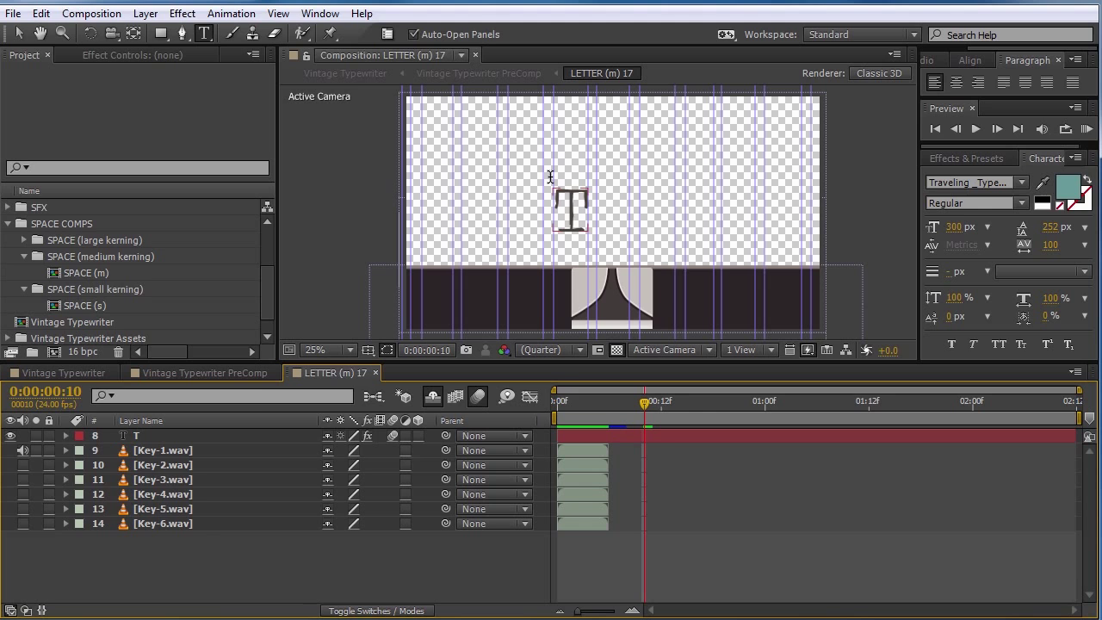
pyautogui.click(202, 372)
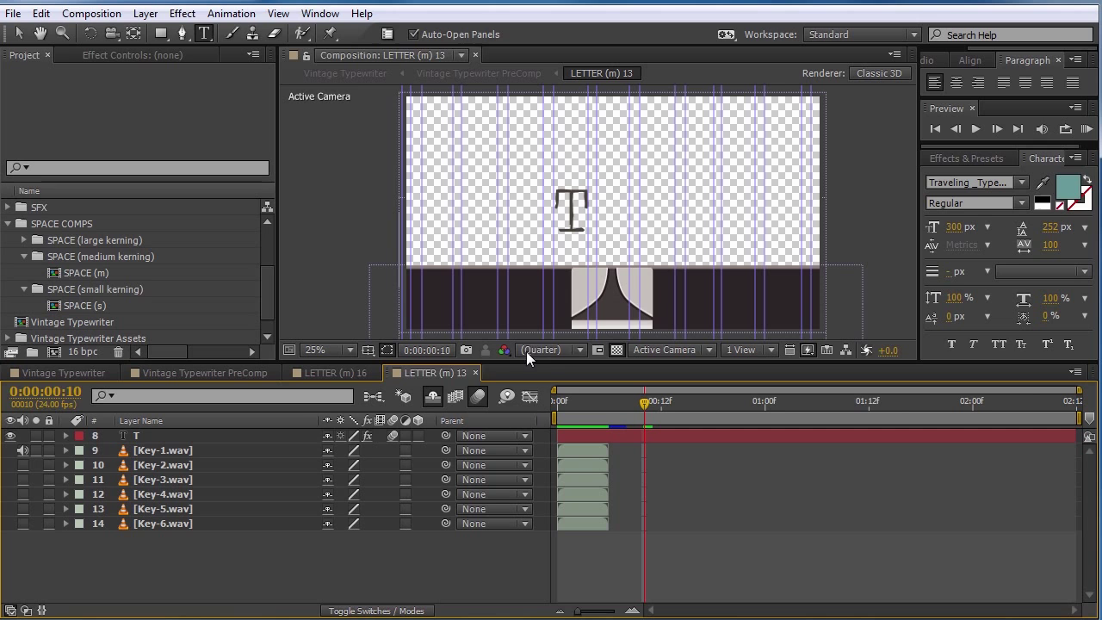
pyautogui.click(331, 372)
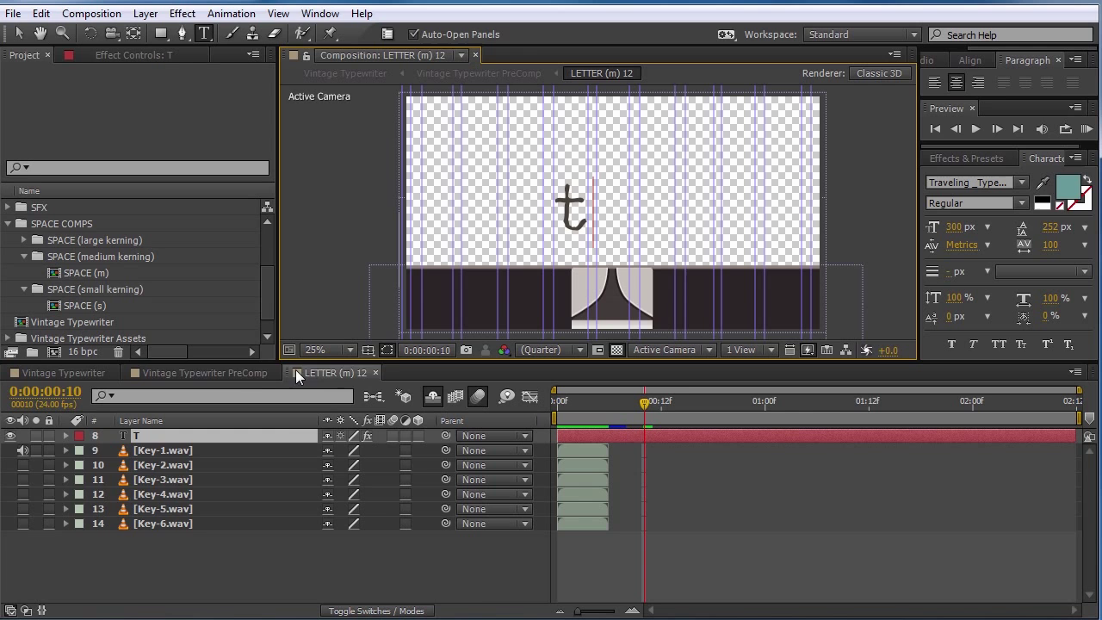
pyautogui.click(199, 372)
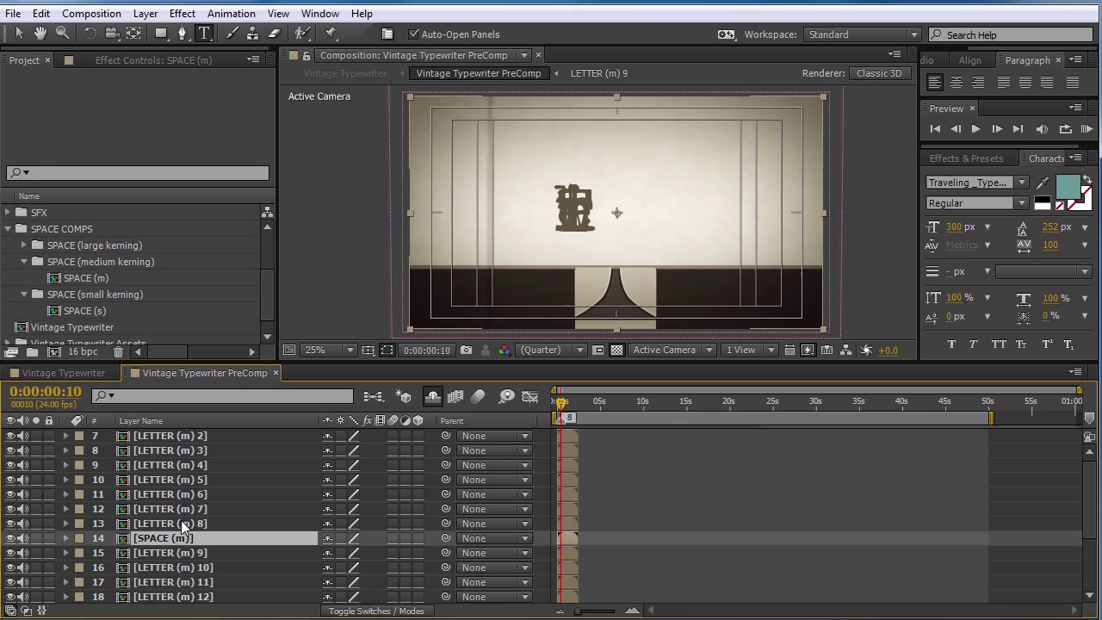
# - Check another letter comp's contents and return to the Vintage Typewriter PreComp
pyautogui.doubleClick(169, 523)
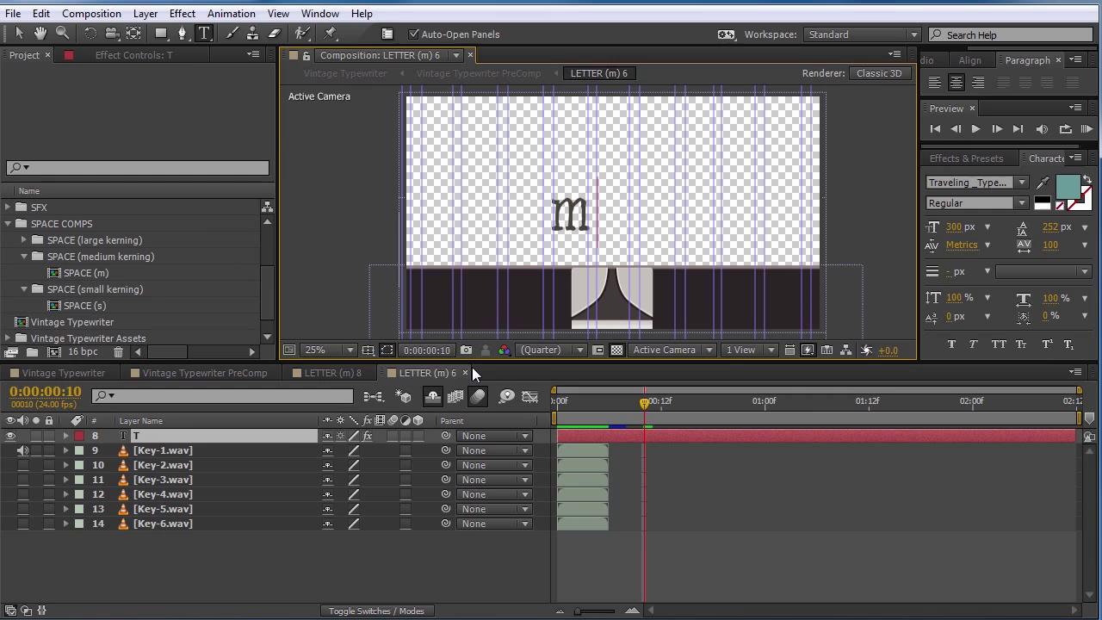
pyautogui.click(200, 372)
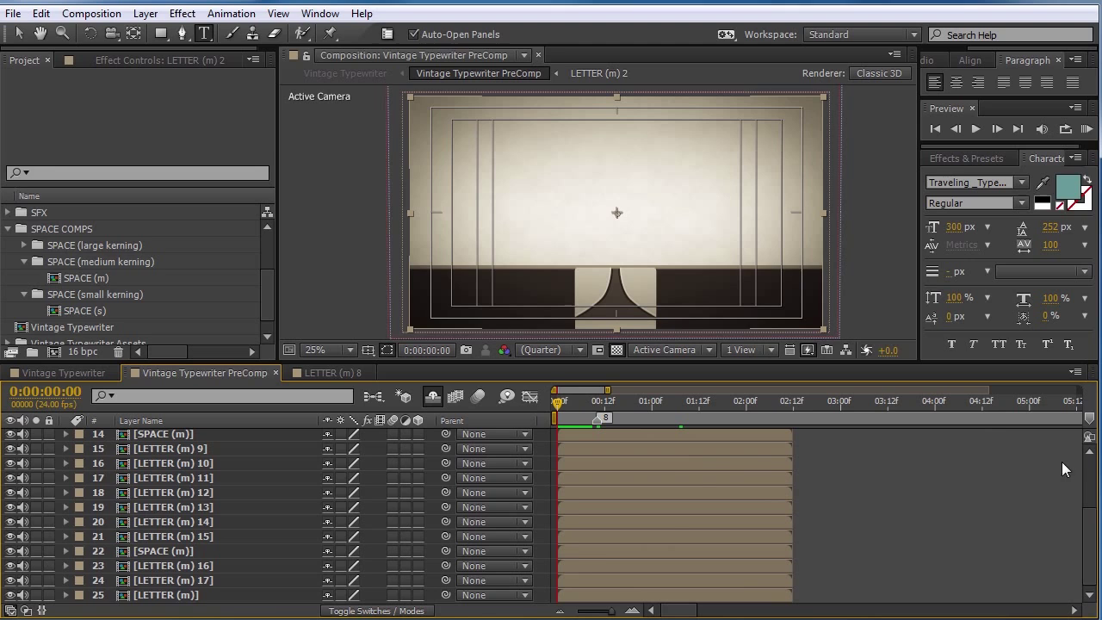
# - Select all letter and space layers and scrub the time back to 0:00
pyautogui.click(172, 579)
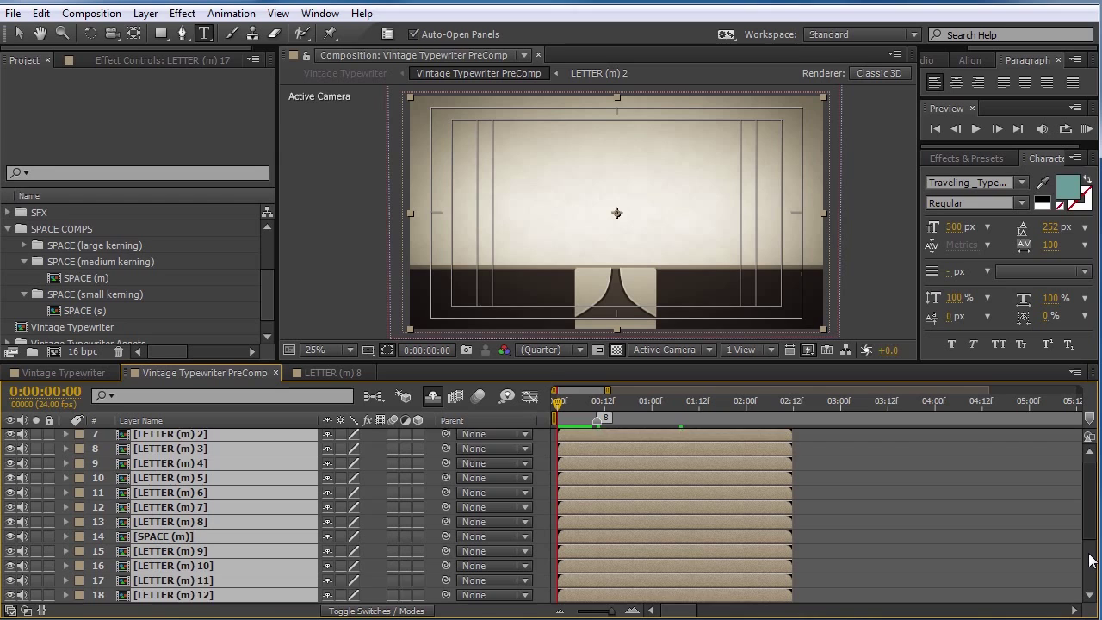
pyautogui.scroll(-3)
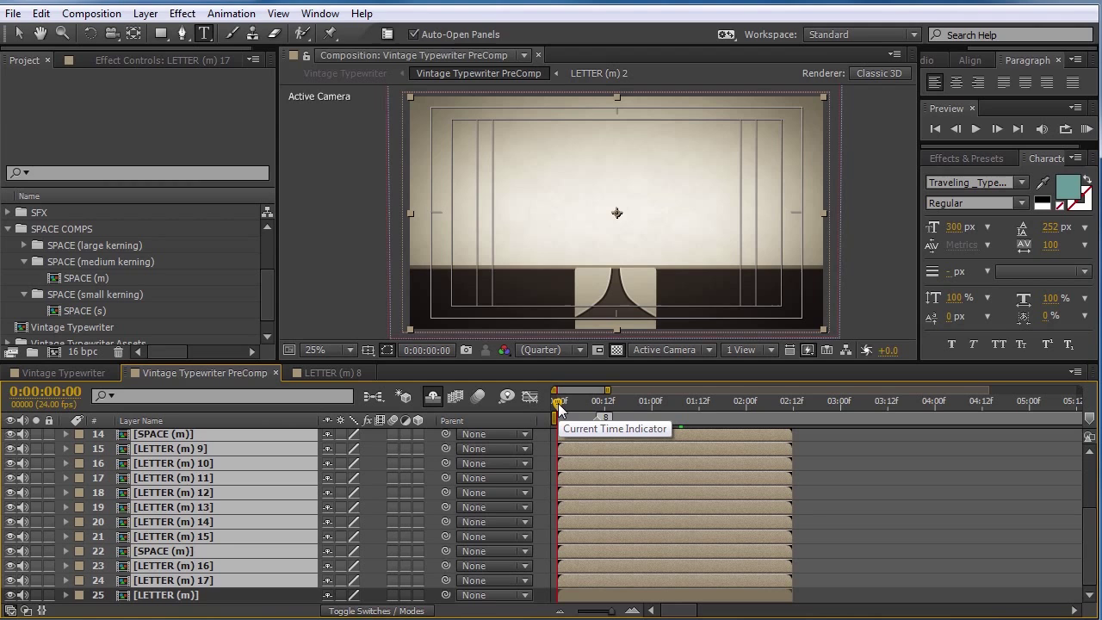
pyautogui.moveTo(558, 403); pyautogui.dragTo(596, 403)
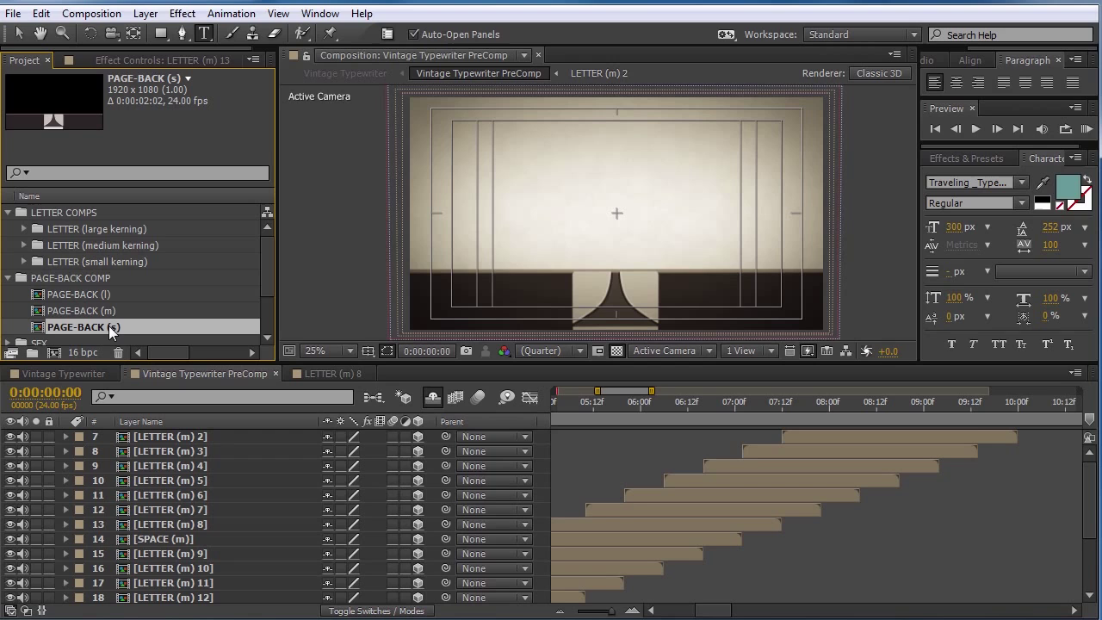
# - Place PAGE-BACK (l), (m) and (s) above the letters, starting after the typing ends
pyautogui.click(83, 292)
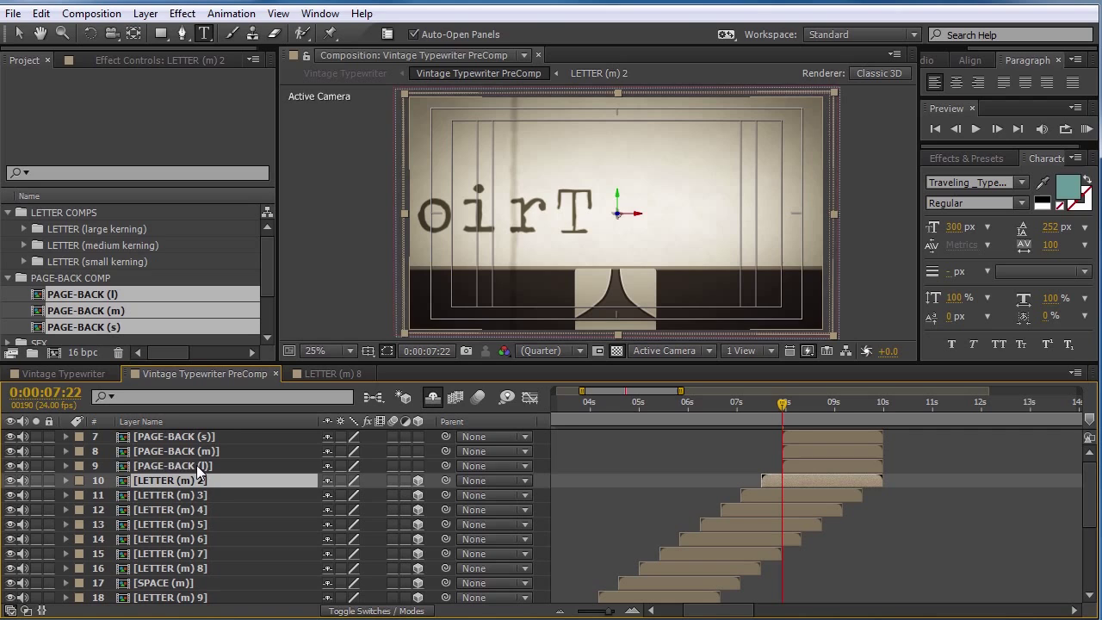
pyautogui.click(172, 466)
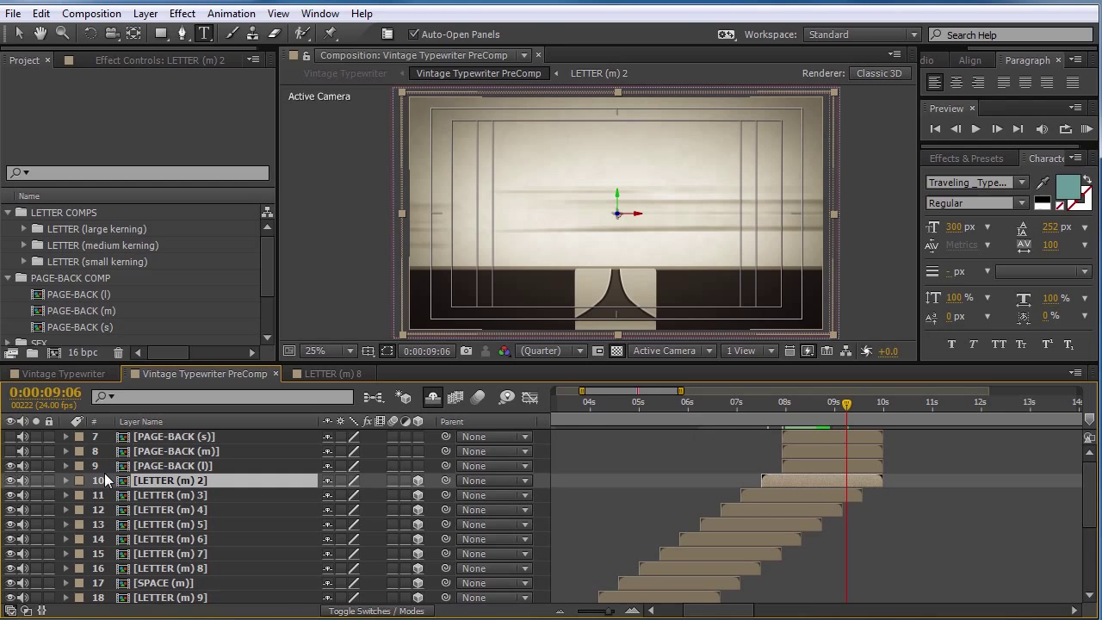
pyautogui.click(172, 465)
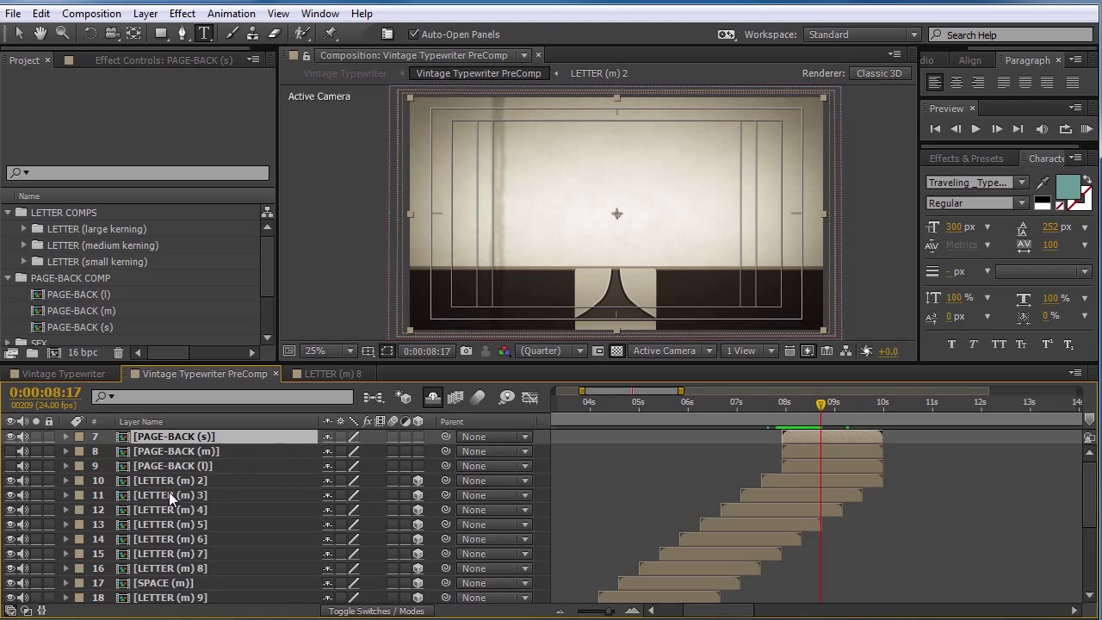
pyautogui.click(24, 245)
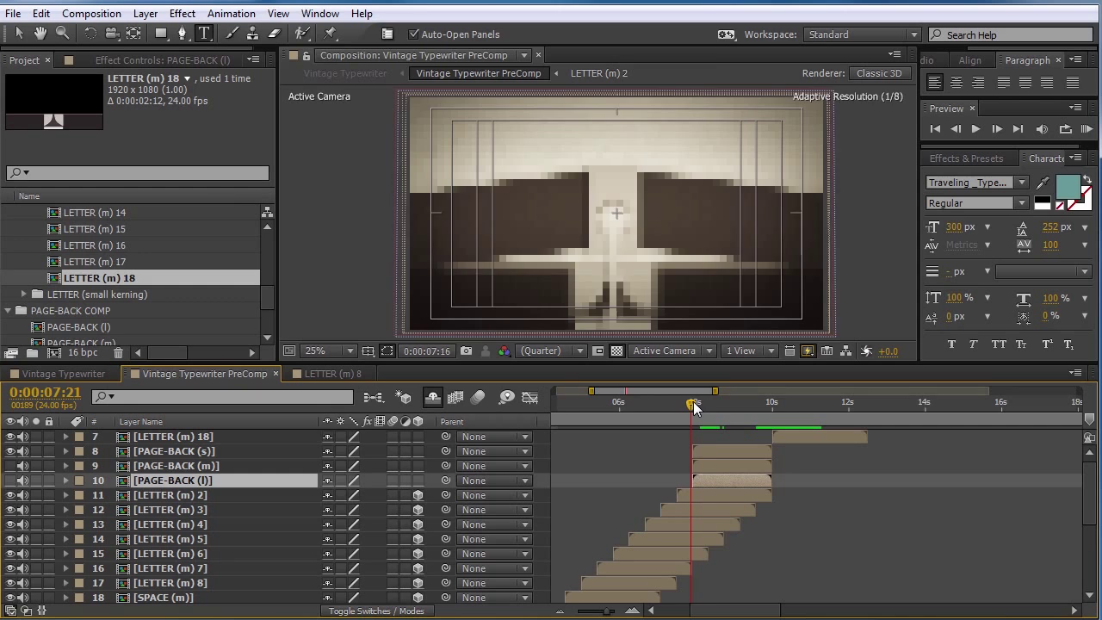
pyautogui.moveTo(696, 403); pyautogui.dragTo(784, 403)
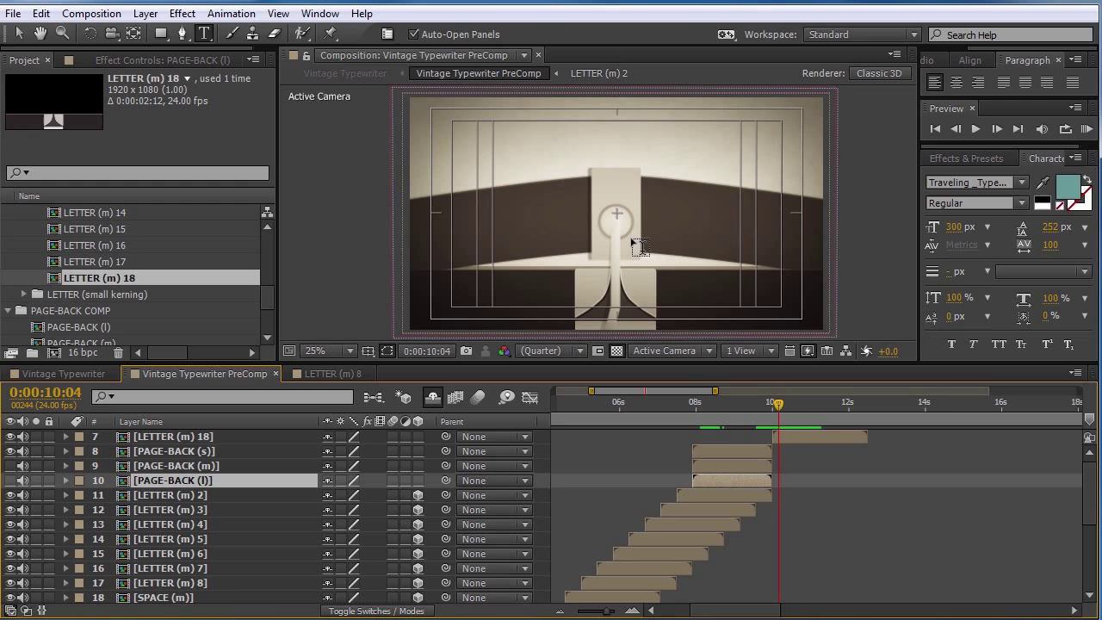
pyautogui.moveTo(775, 403); pyautogui.dragTo(782, 403)
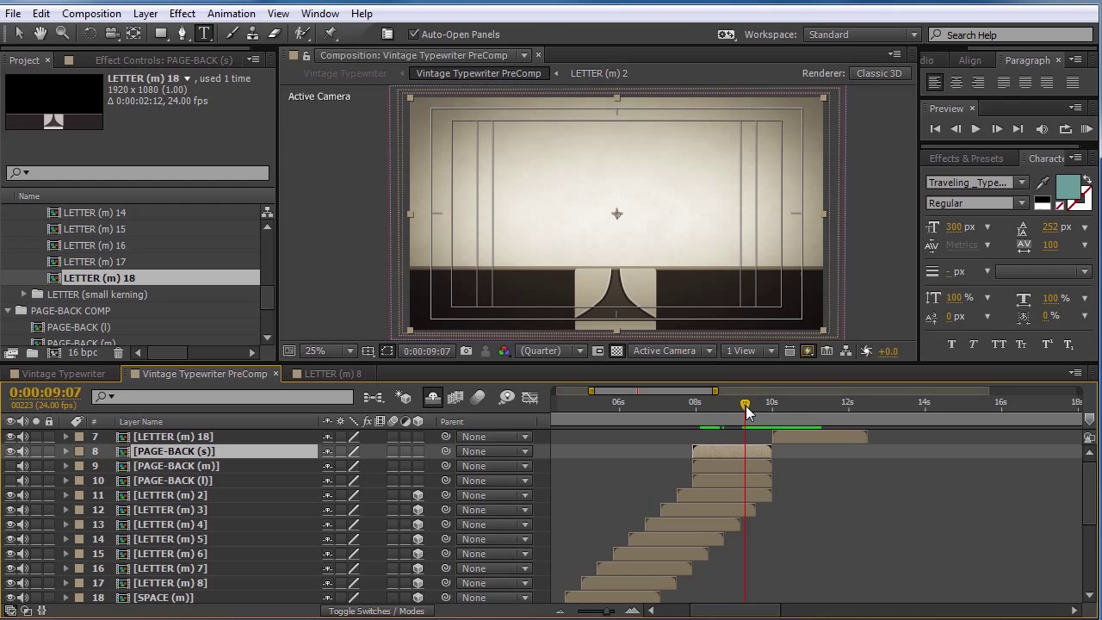
pyautogui.moveTo(744, 403); pyautogui.dragTo(751, 403)
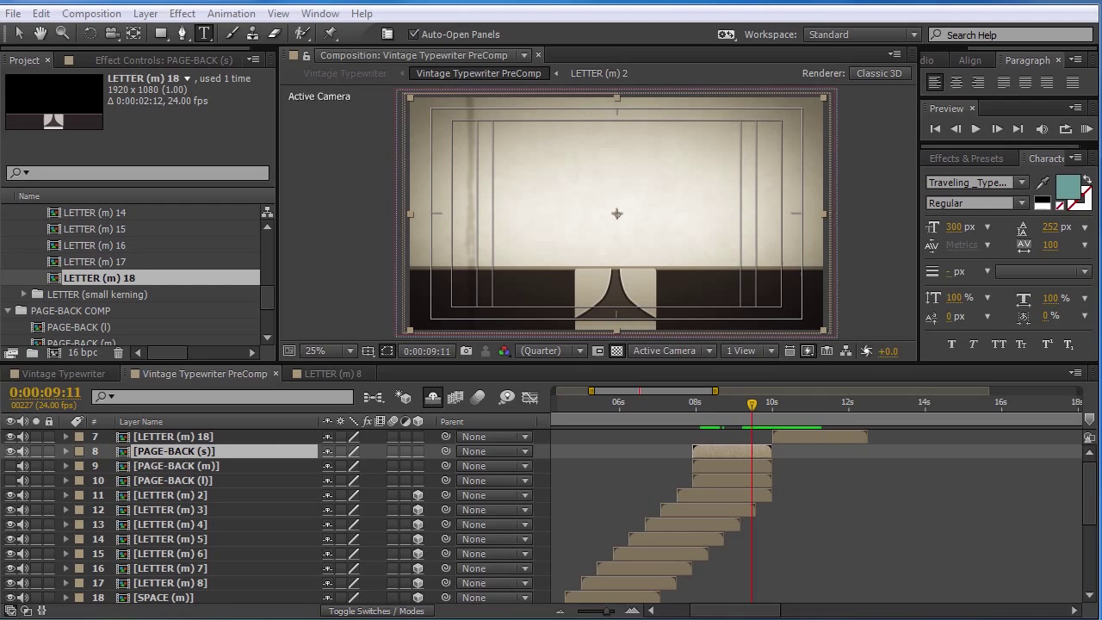
pyautogui.moveTo(636, 274)
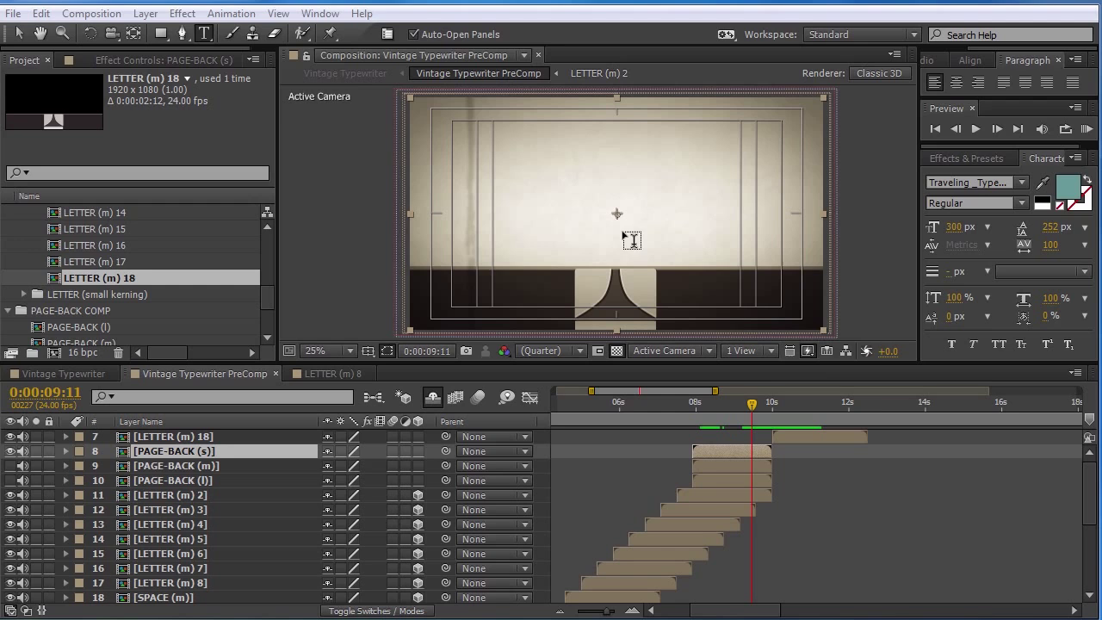
pyautogui.moveTo(637, 217)
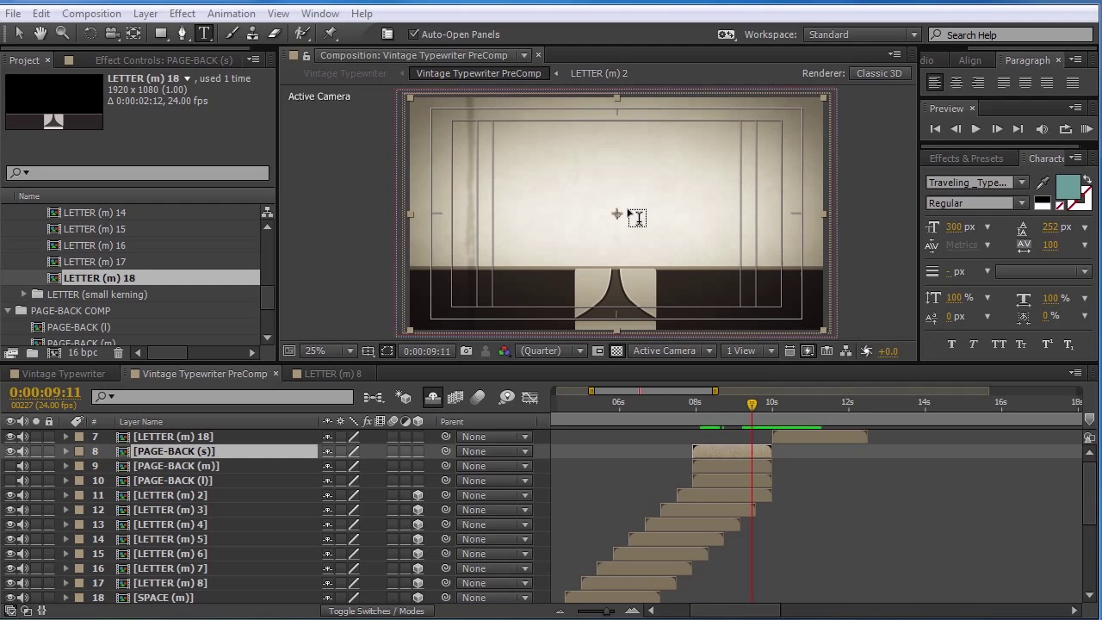